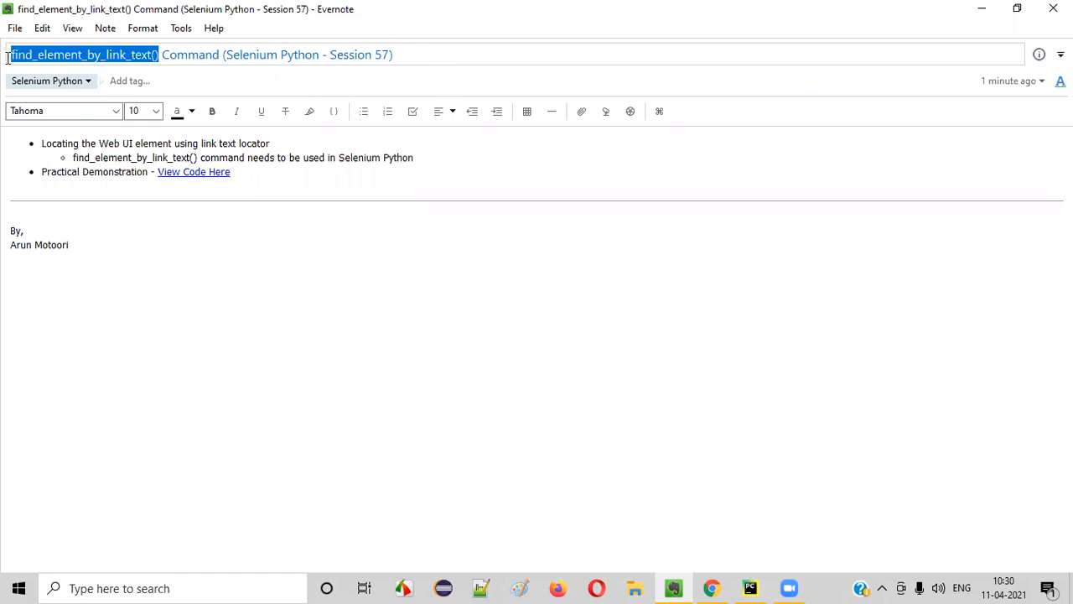
{"action": "mouse_move", "coordinate": [34, 67]}
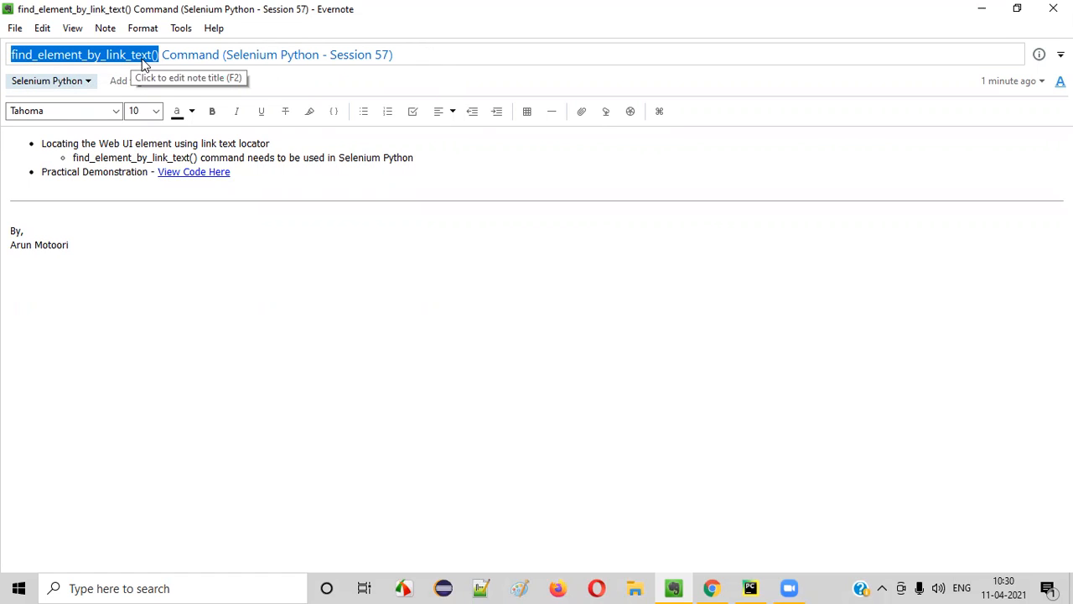
{"action": "mouse_move", "coordinate": [386, 197]}
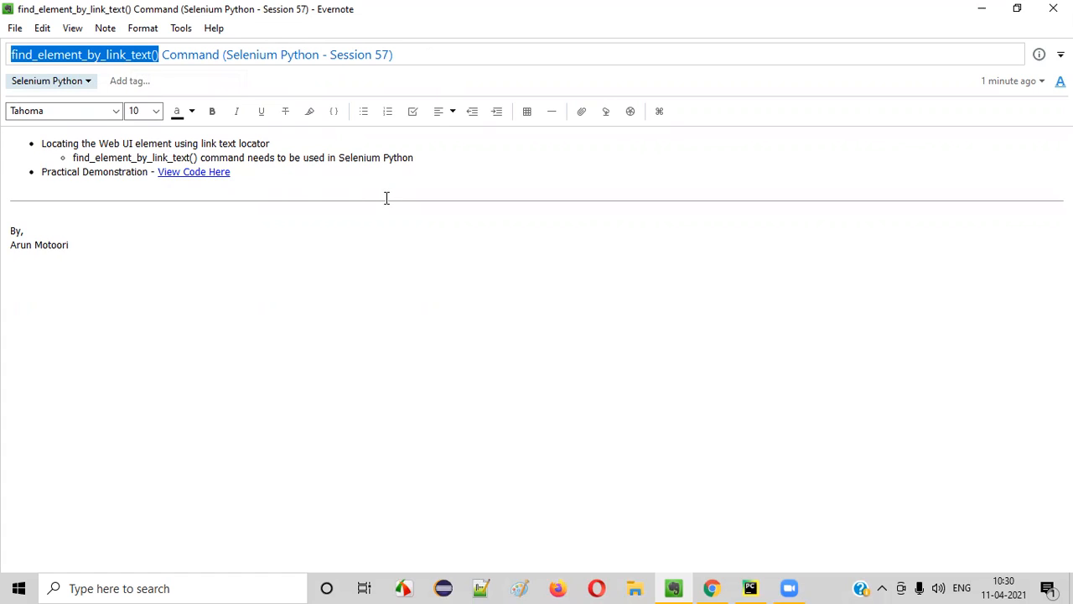
{"action": "mouse_move", "coordinate": [126, 71]}
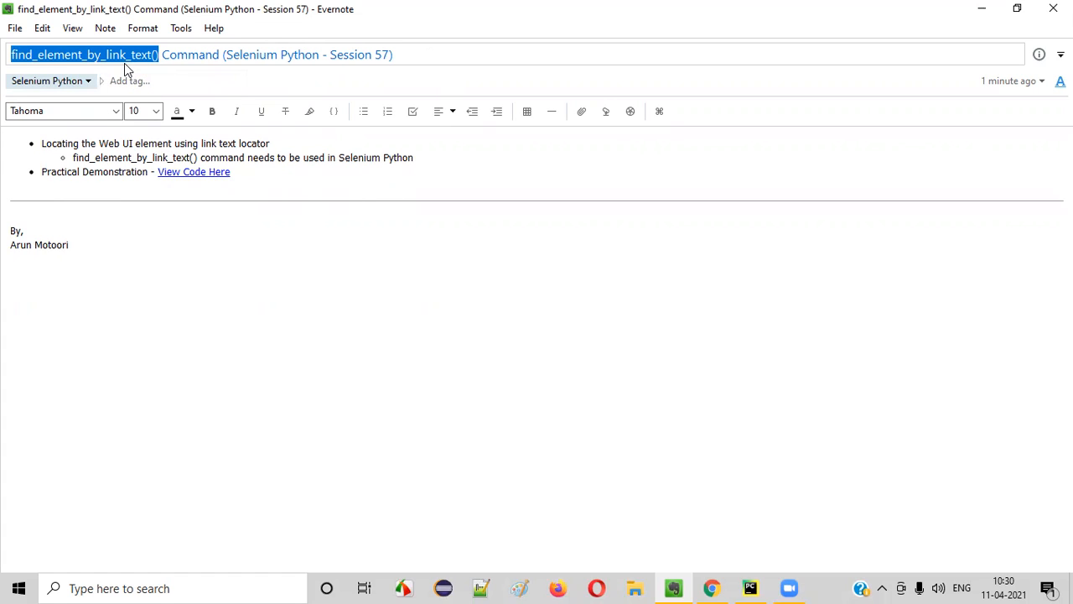
Highlight find_element_by_link_text in the Evernote note title, then bring up the Selenium script in PyCharm
{"action": "double_click", "coordinate": [330, 157]}
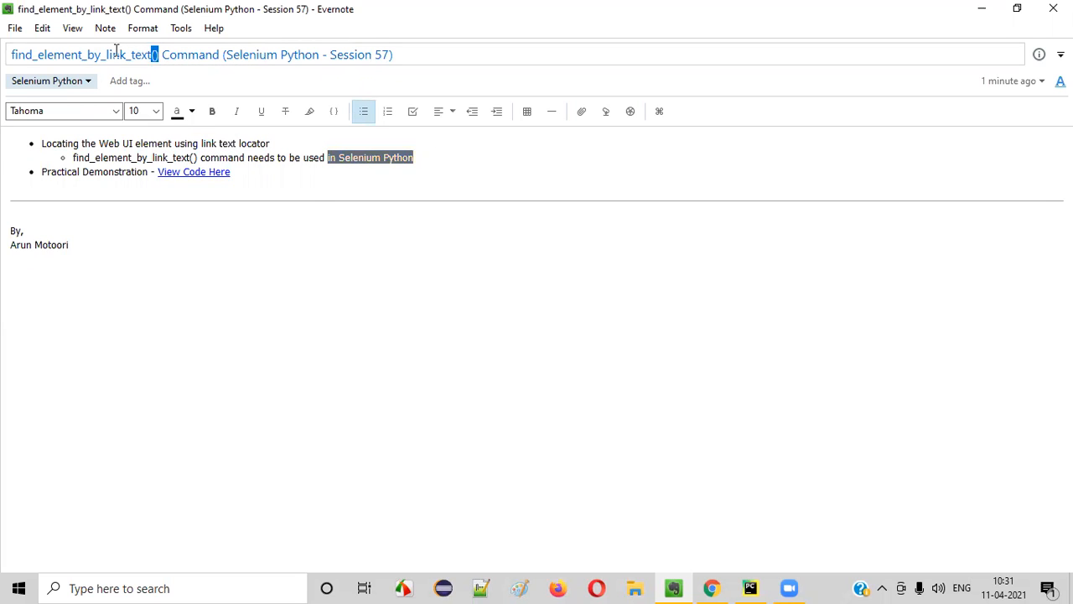
{"action": "double_click", "coordinate": [83, 54]}
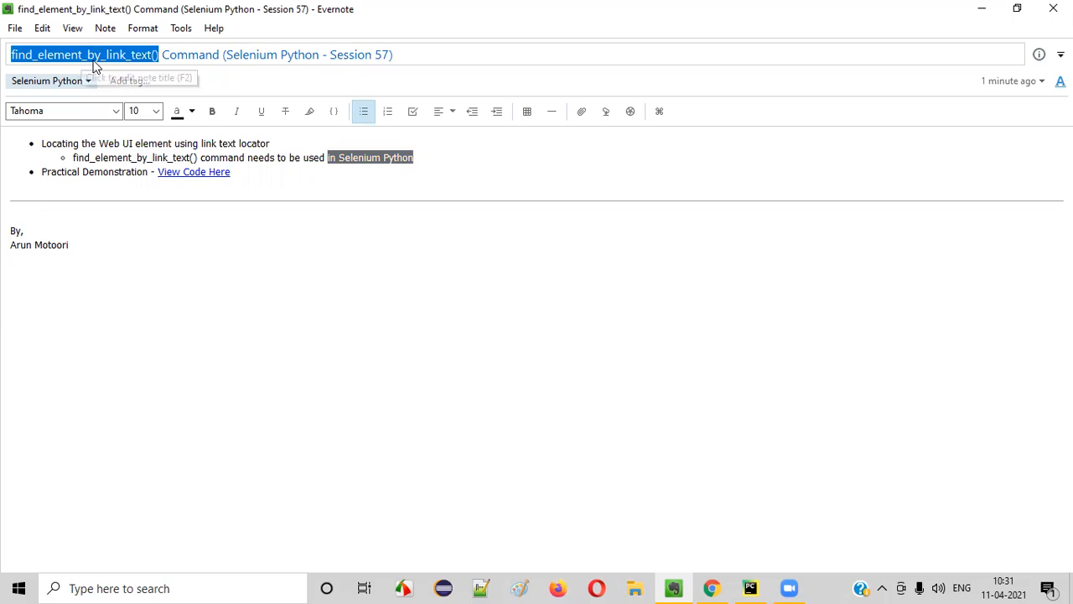
{"action": "mouse_move", "coordinate": [726, 574]}
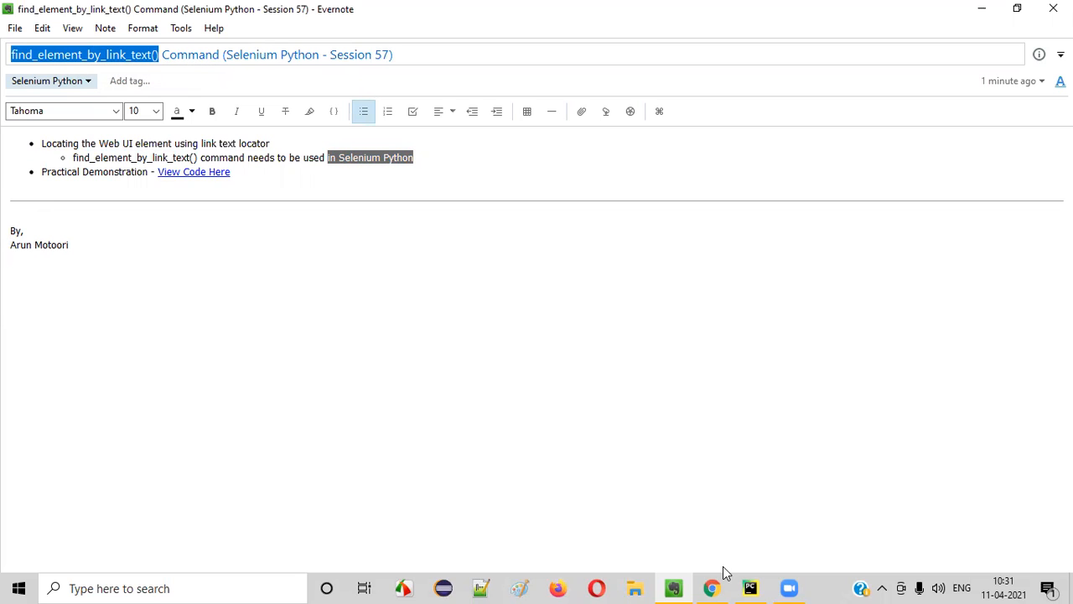
{"action": "left_click", "coordinate": [747, 587]}
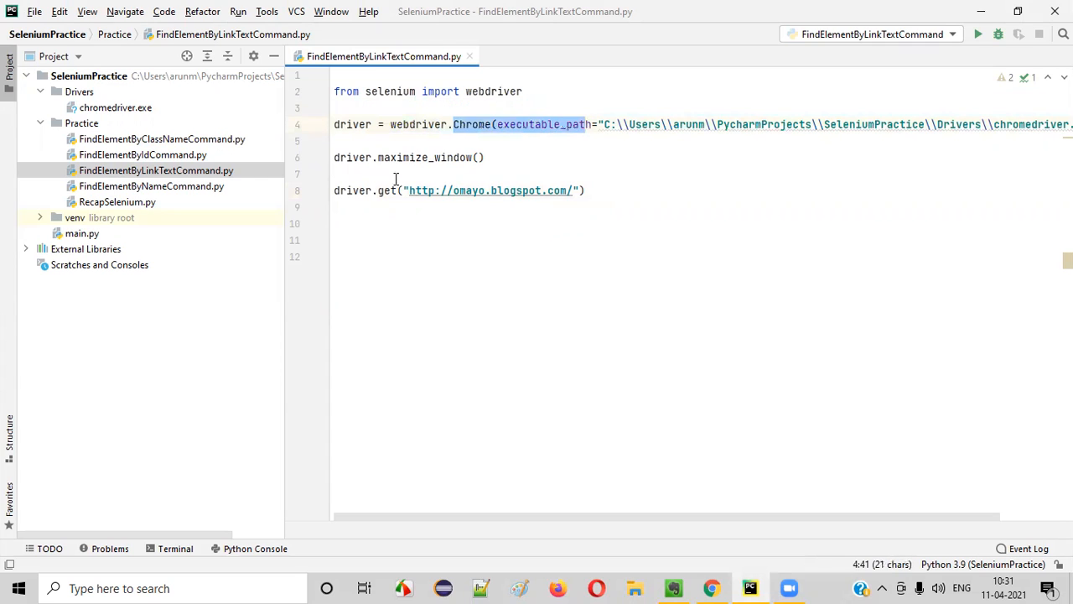
{"action": "double_click", "coordinate": [429, 158]}
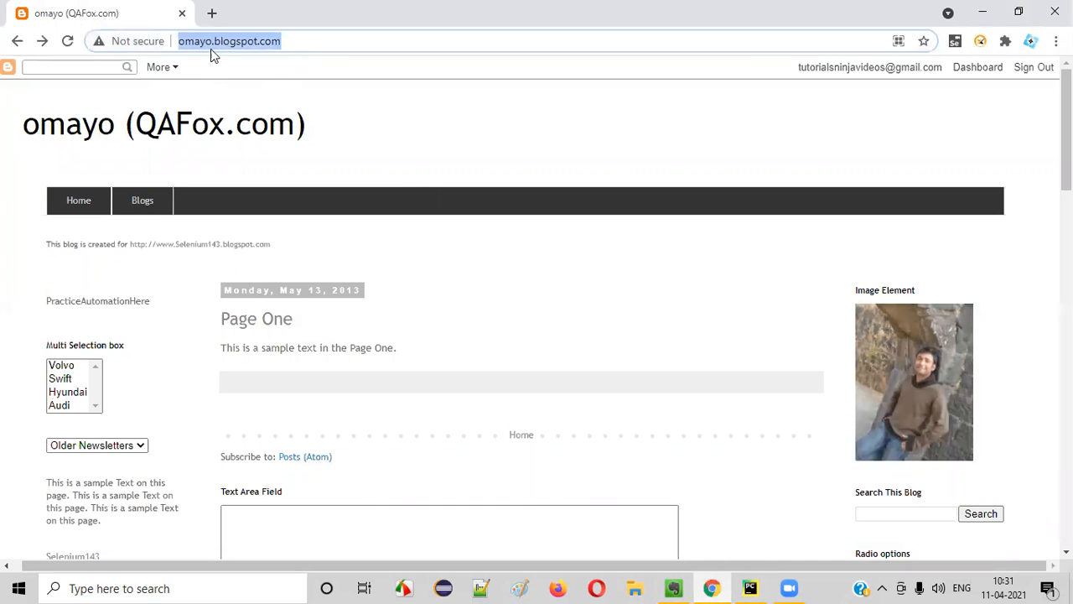
Scroll the omayo blog down to the Other Sites to Practice Automation link list
{"action": "scroll", "scroll_direction": "down", "scroll_amount": 3}
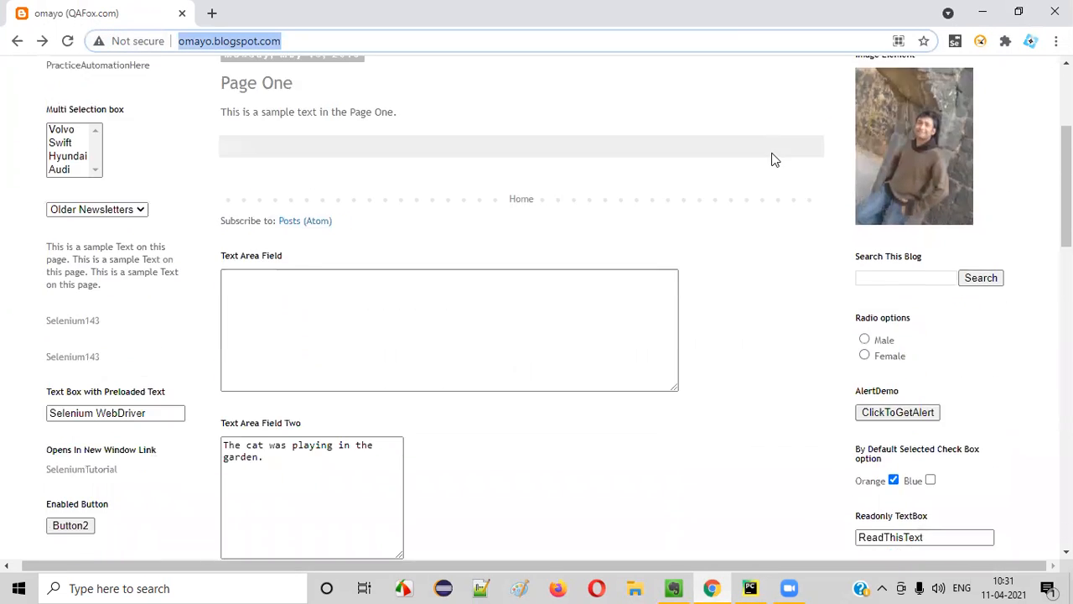
{"action": "scroll", "scroll_direction": "down", "scroll_amount": 3}
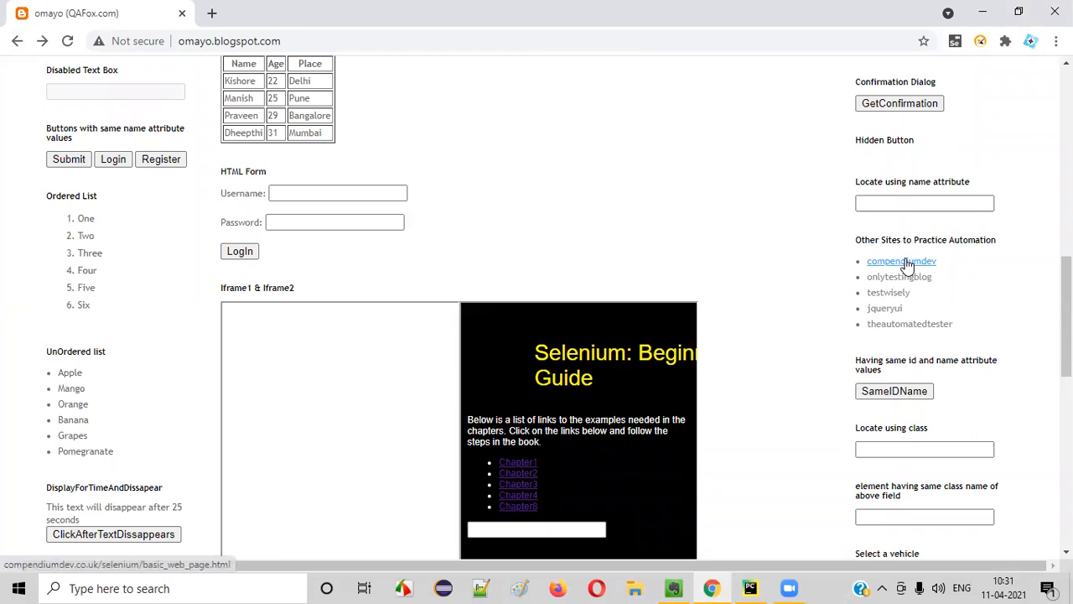
Inspect the compendiumdev link to reveal its <a> element and compendiumdev.co.uk href
{"action": "right_click", "coordinate": [902, 261]}
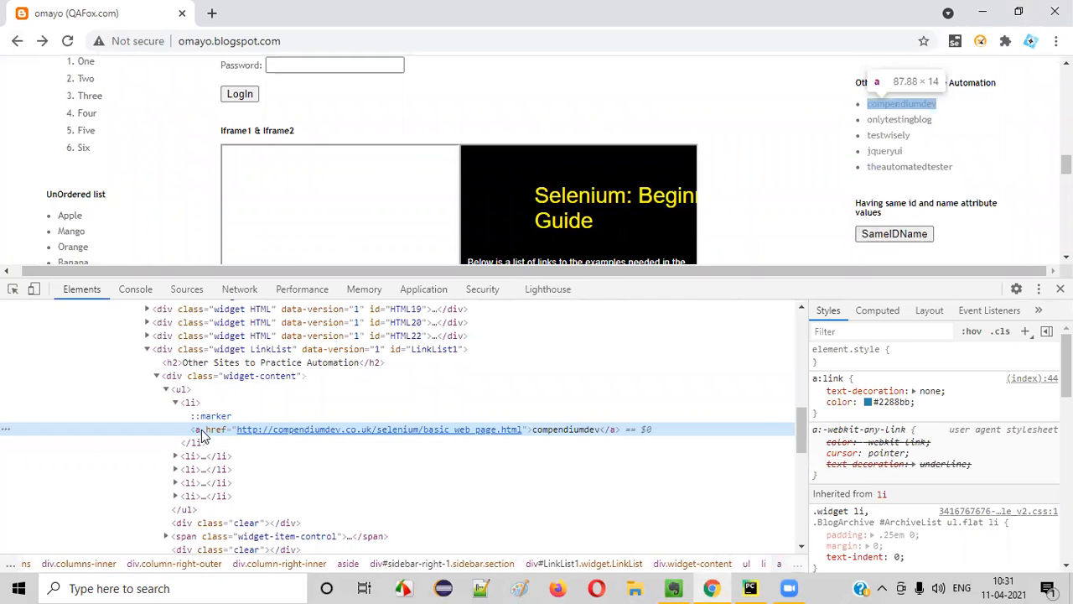
{"action": "mouse_move", "coordinate": [198, 442]}
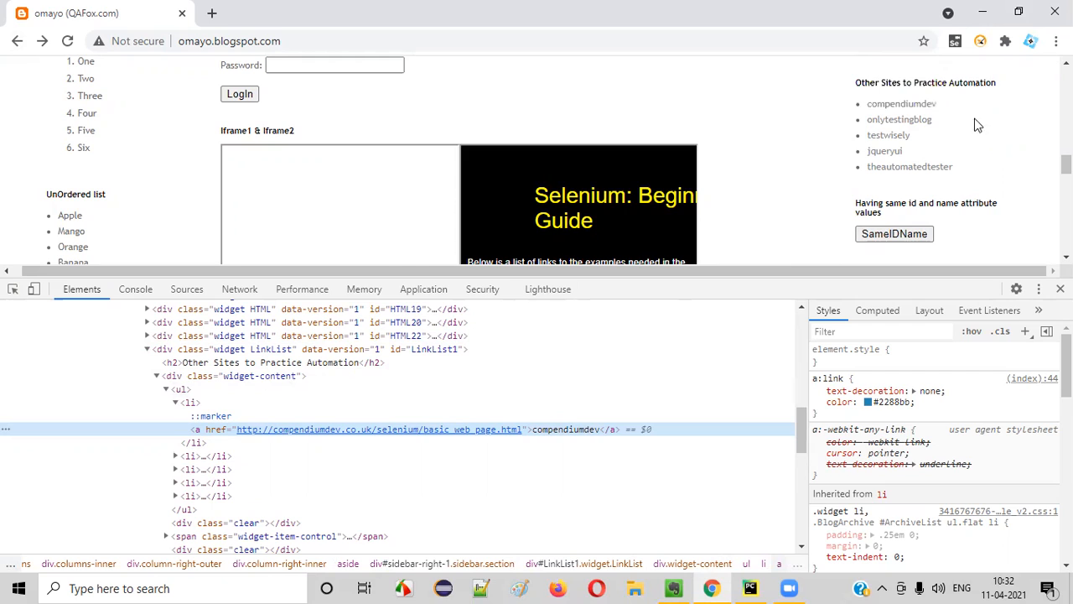
{"action": "mouse_move", "coordinate": [886, 151]}
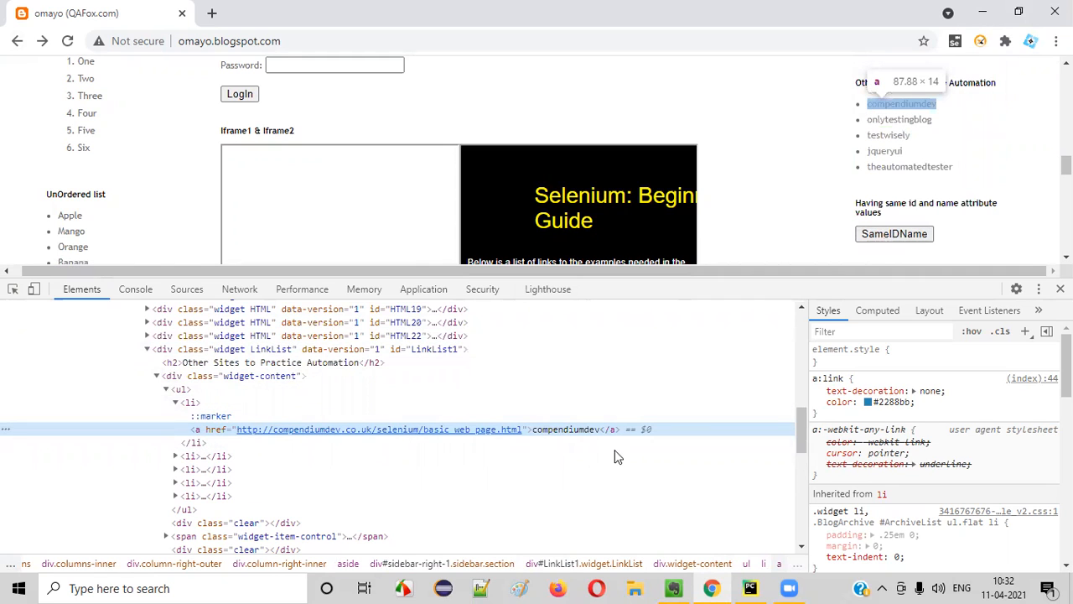
{"action": "mouse_move", "coordinate": [554, 438]}
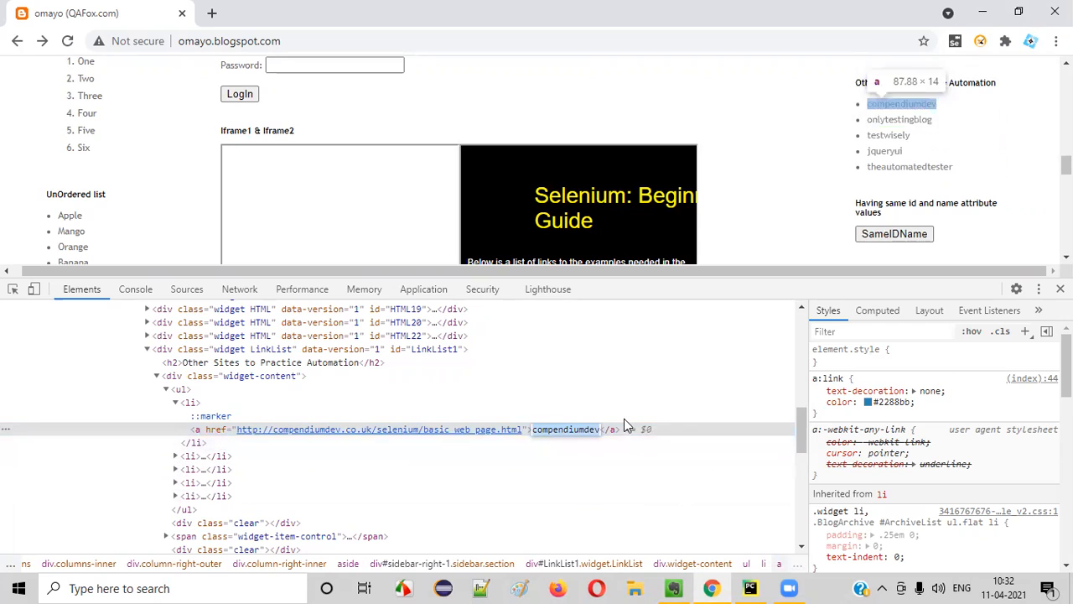
{"action": "mouse_move", "coordinate": [614, 389]}
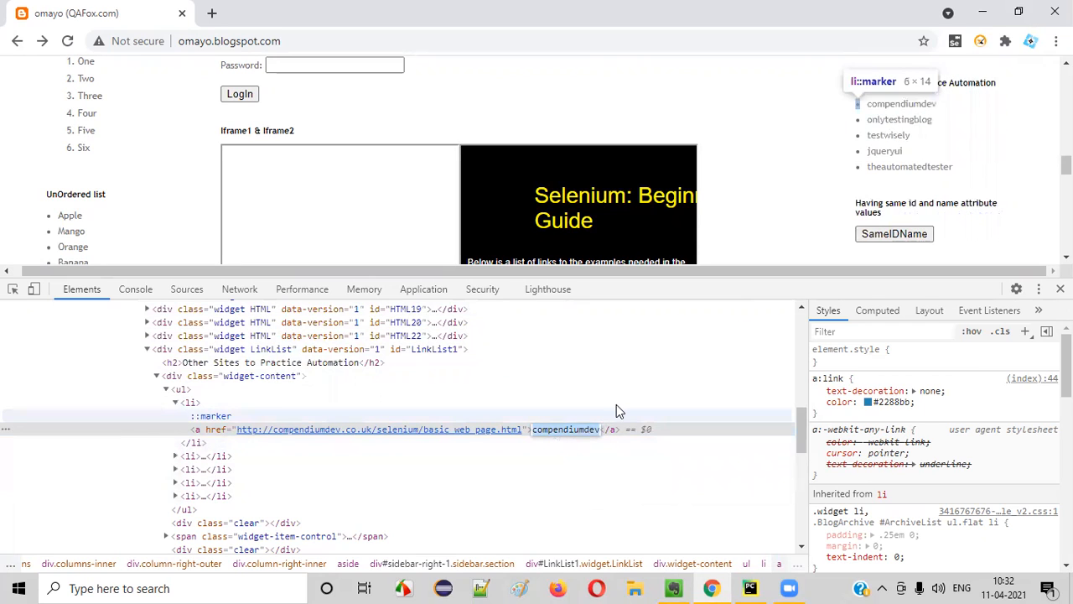
{"action": "mouse_move", "coordinate": [588, 452]}
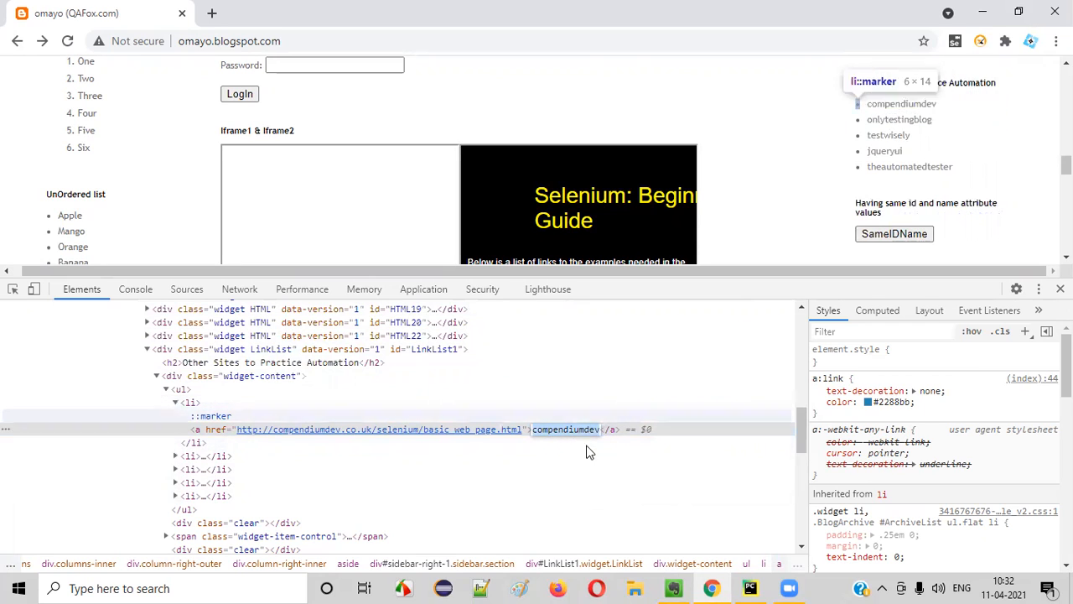
Add driver.find_element_by_link_text("compendiumdev") using the link text copied from DevTools
{"action": "left_click", "coordinate": [748, 587]}
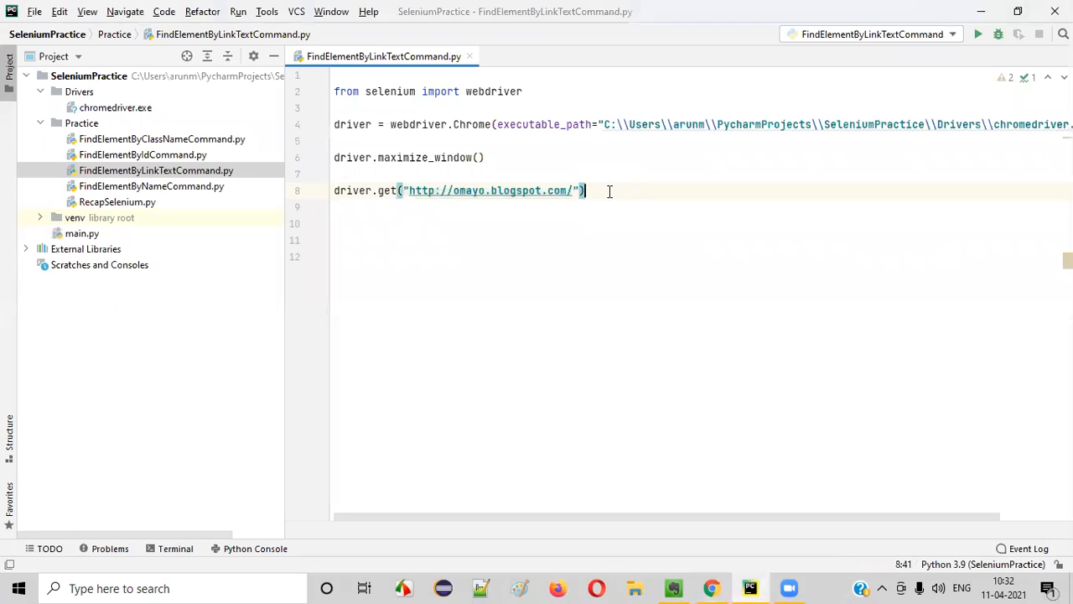
{"action": "type", "text": "driver."}
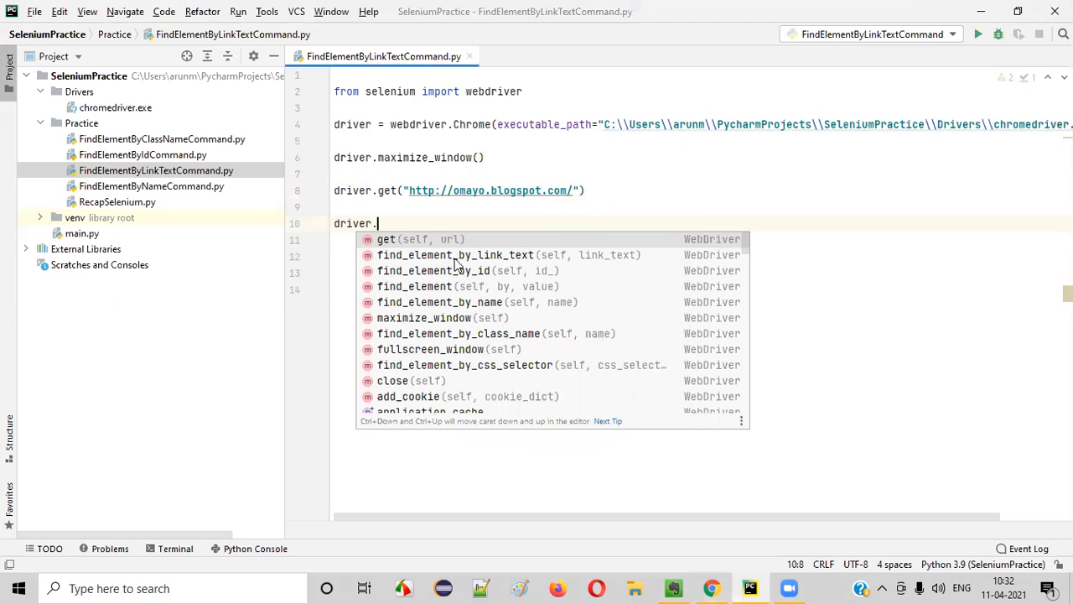
{"action": "mouse_move", "coordinate": [489, 258]}
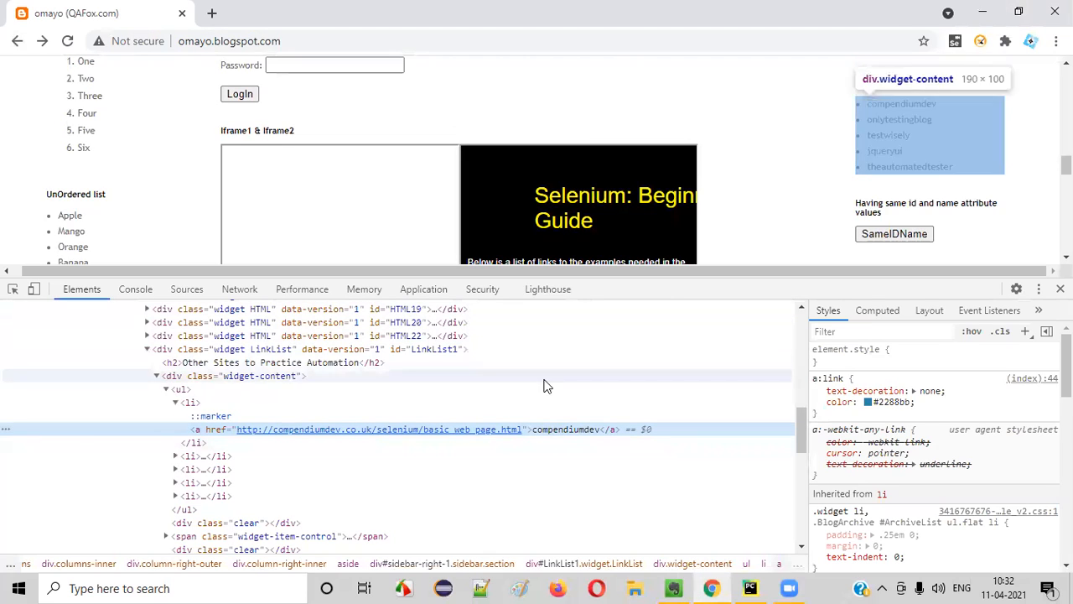
{"action": "right_click", "coordinate": [567, 429]}
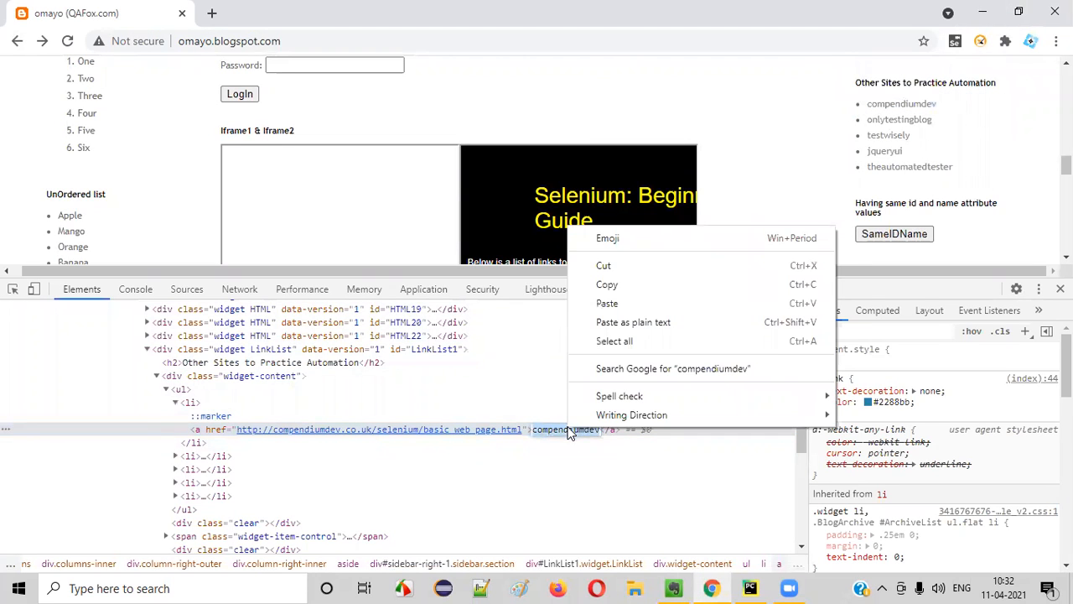
{"action": "mouse_move", "coordinate": [607, 285]}
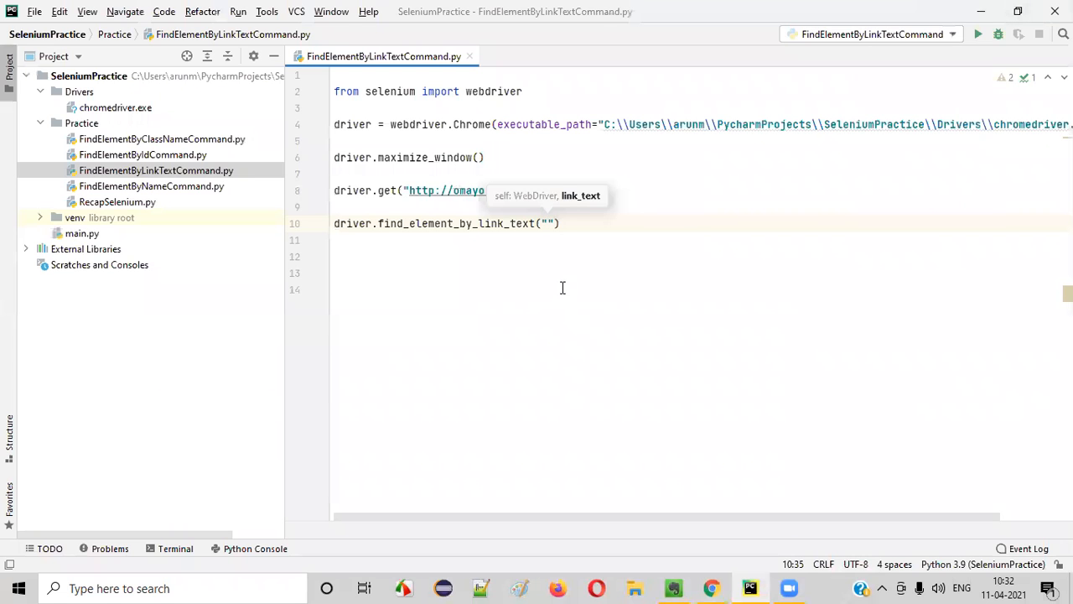
{"action": "type", "text": "compendiumdev"}
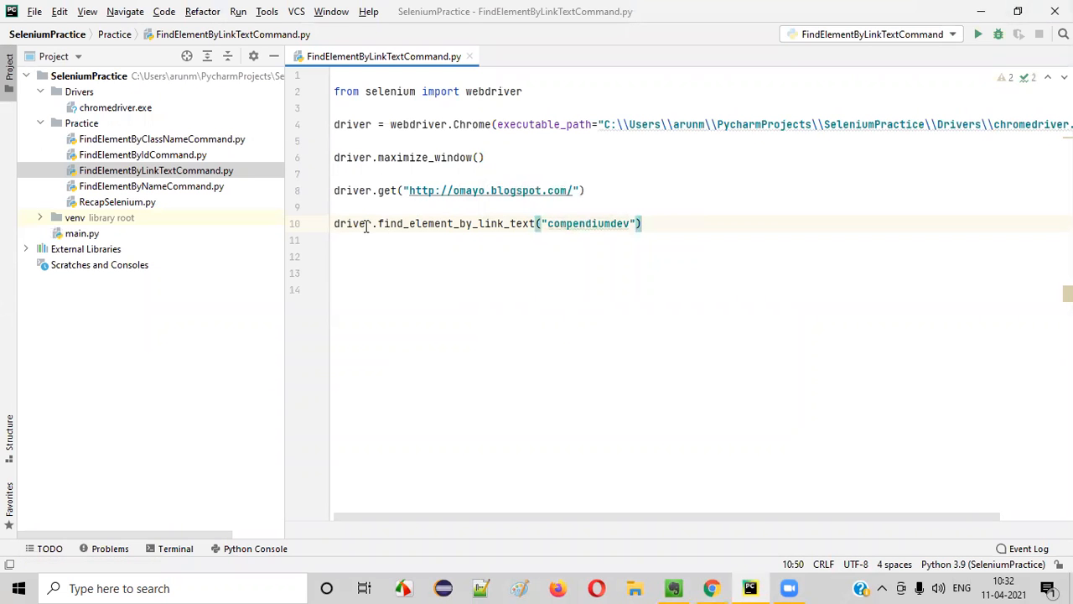
Append .click() so the script clicks the compendiumdev link
{"action": "double_click", "coordinate": [453, 223]}
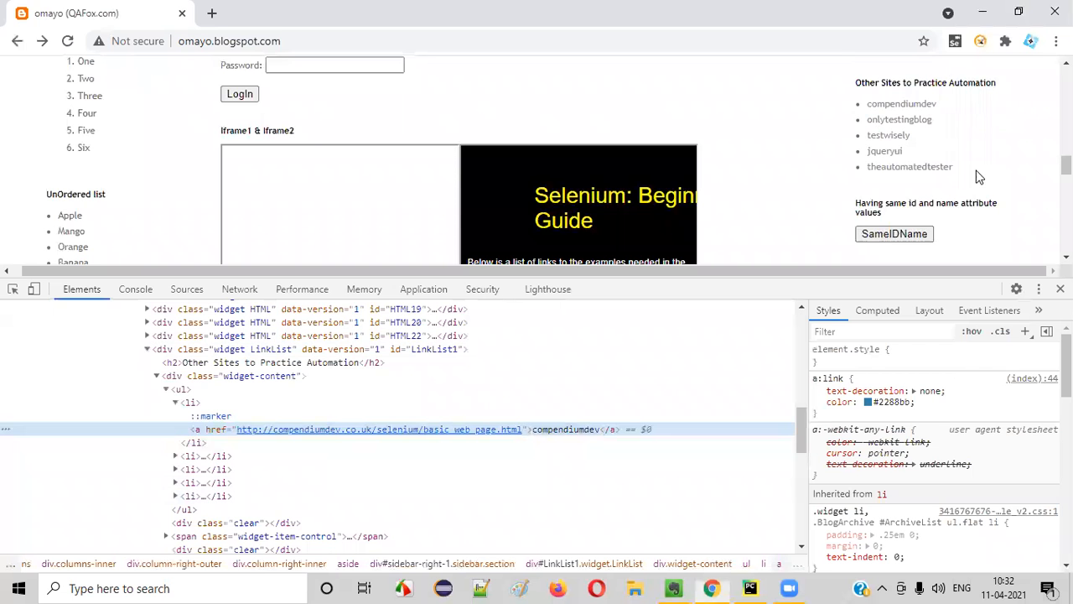
{"action": "left_click", "coordinate": [750, 587]}
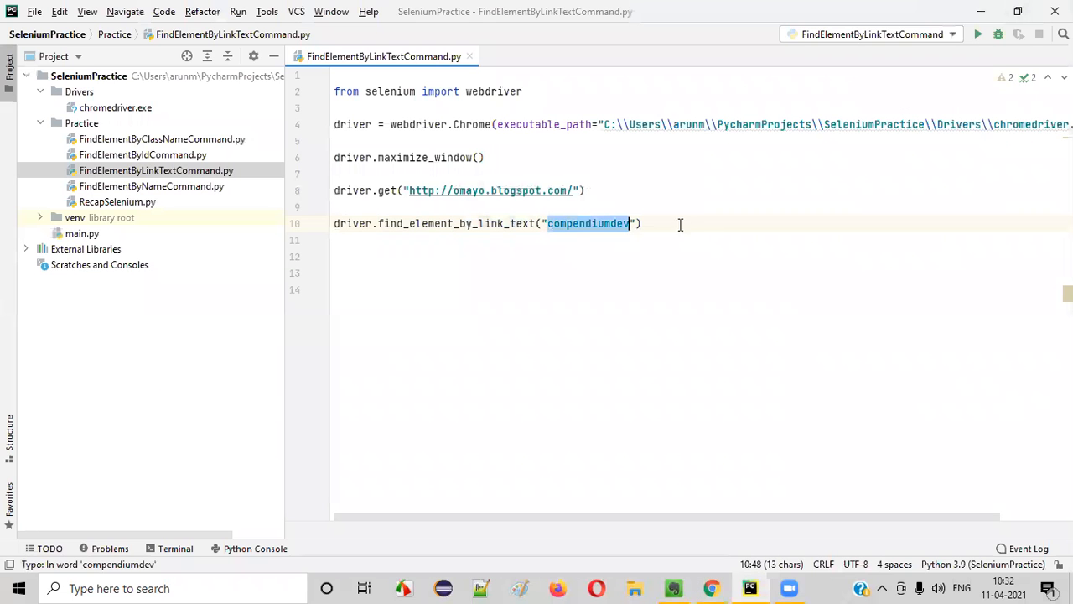
{"action": "type", "text": ".click("}
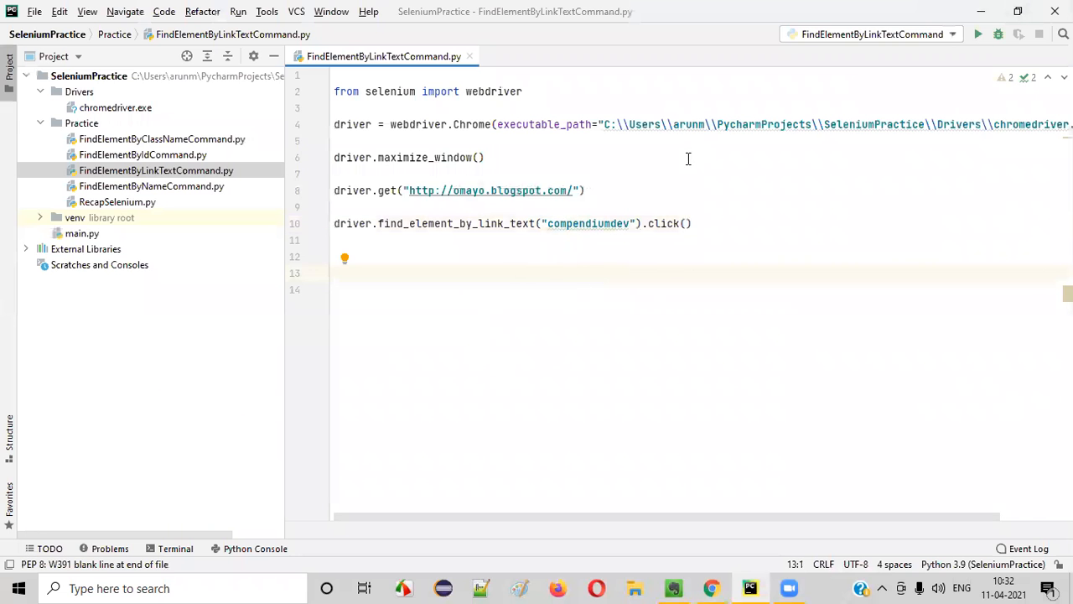
Run the script and check the opened Chrome window's address shows the compendiumdev basic web page
{"action": "left_click", "coordinate": [977, 34]}
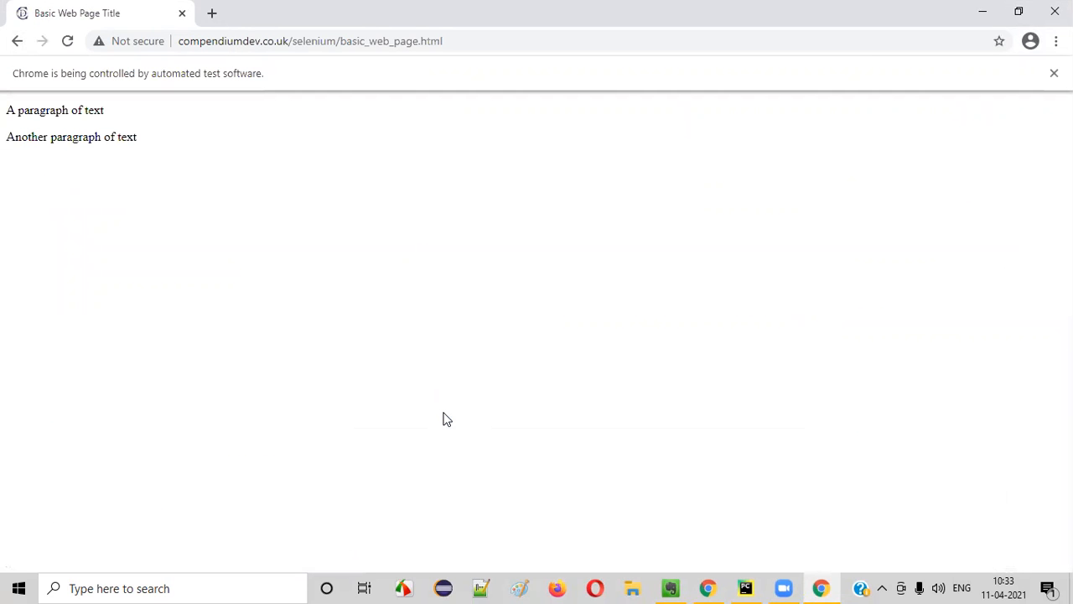
{"action": "left_click", "coordinate": [310, 40]}
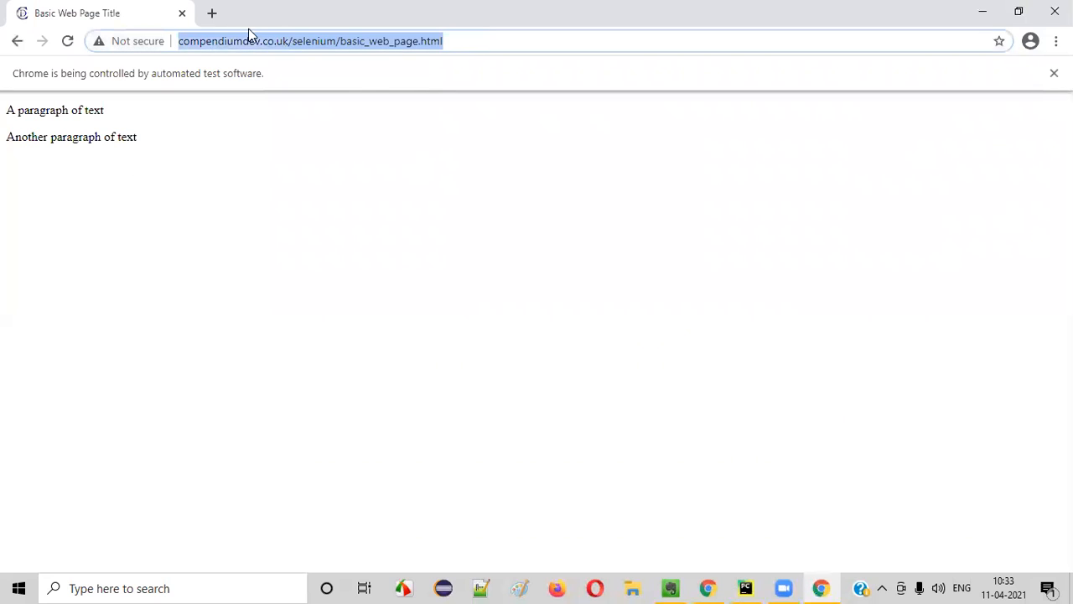
{"action": "mouse_move", "coordinate": [537, 295]}
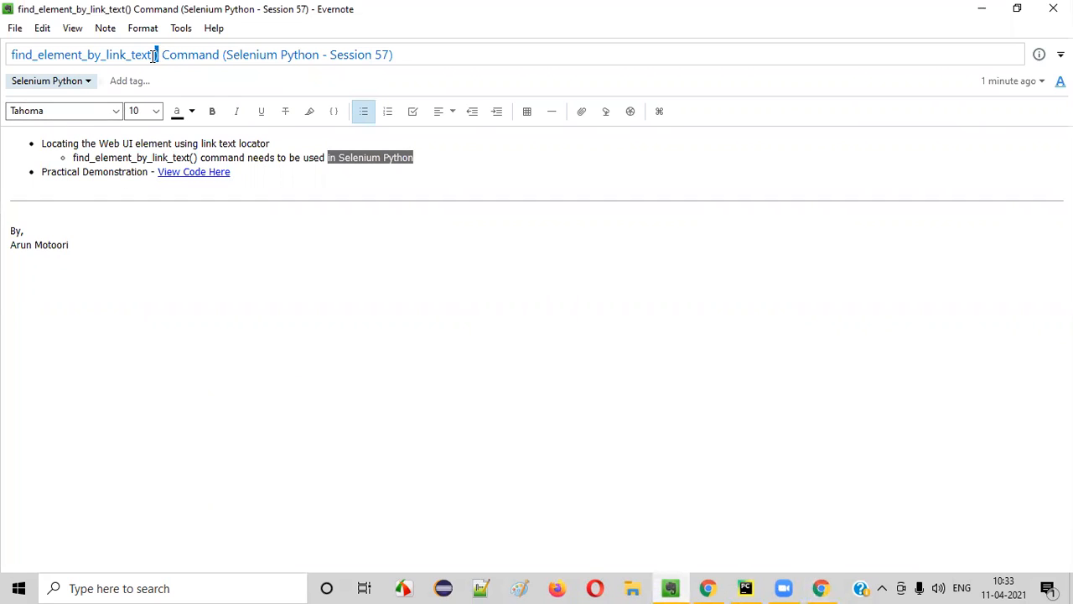
Select the find_element_by_link_text command name in the Evernote note title
{"action": "double_click", "coordinate": [84, 53]}
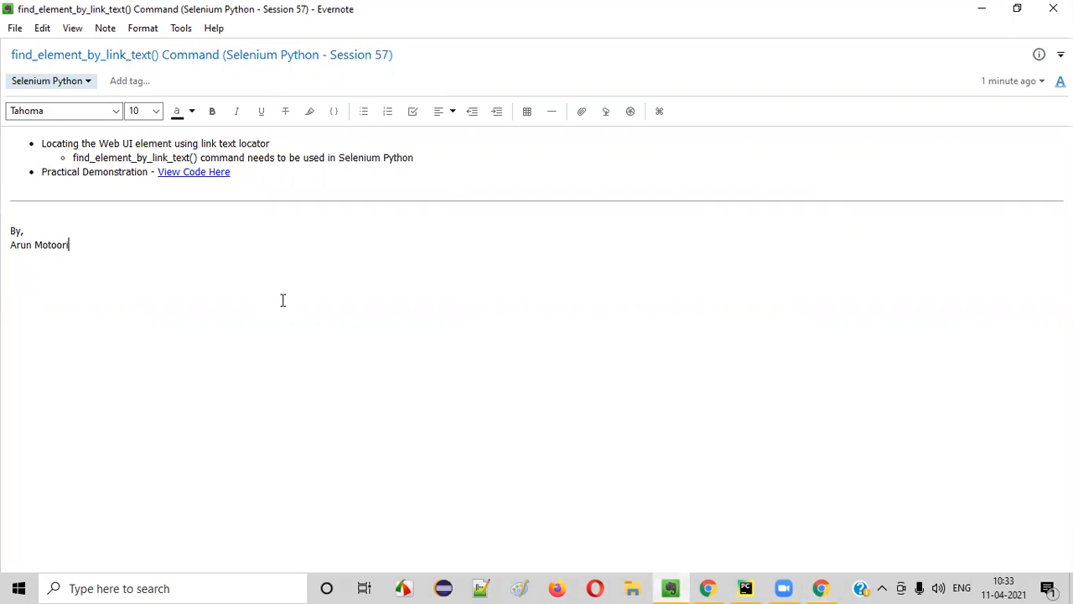
{"action": "mouse_move", "coordinate": [536, 54]}
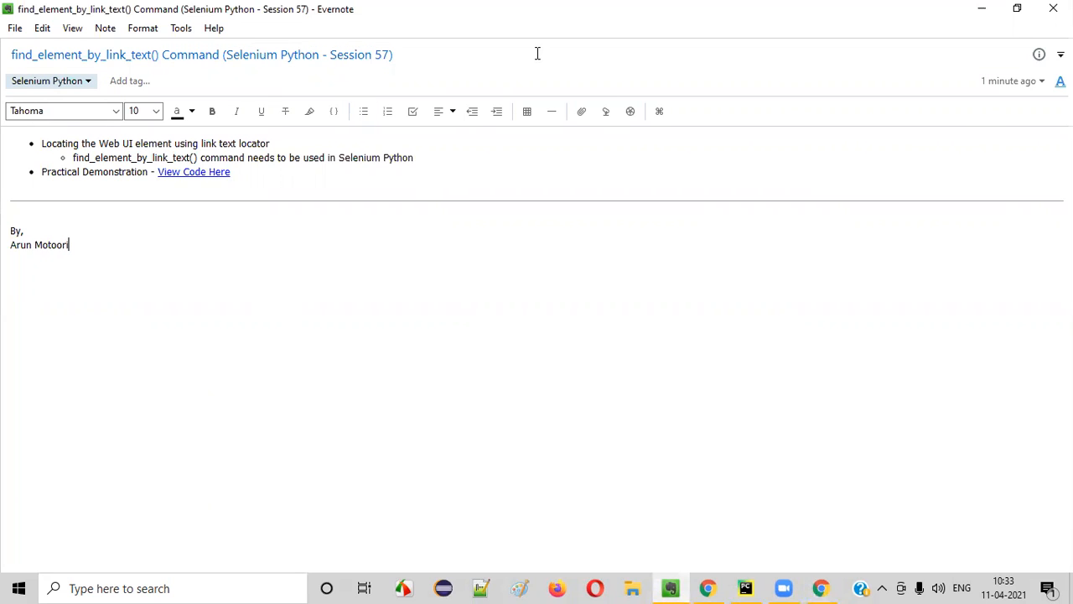